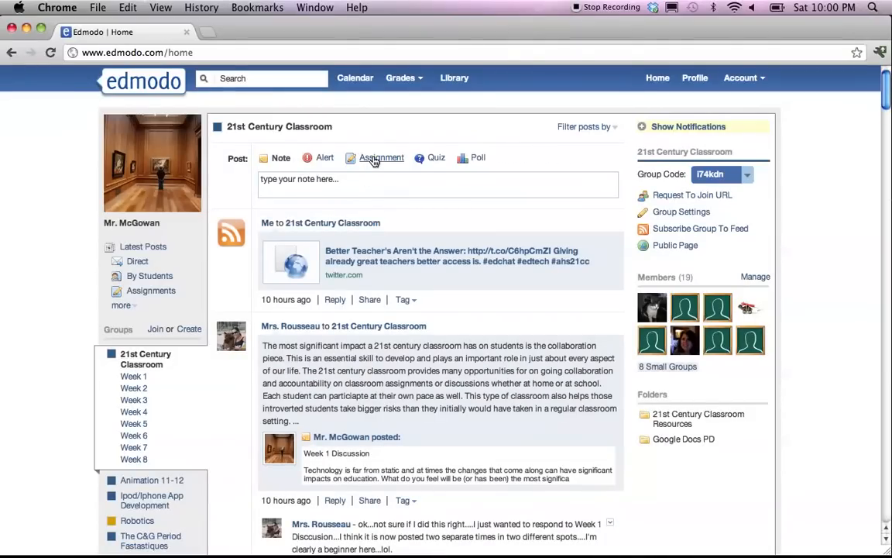
Start a new Assignment post and title it 'Week 2 Discussion'
{"action": "left_click", "coordinate": [381, 158]}
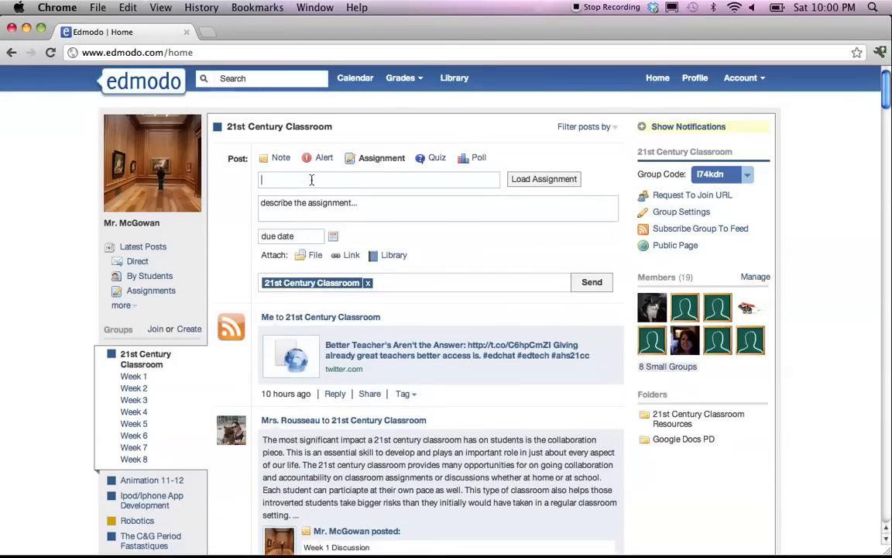
{"action": "type", "text": "Week 2 Discussion"}
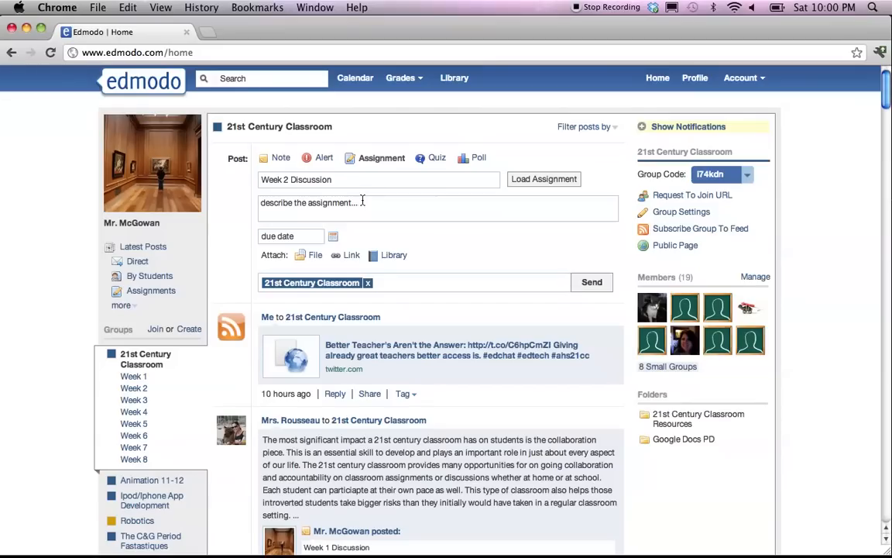
Describe the assignment: 'What is the most significant impact technology has had for you in the last year?'
{"action": "left_click", "coordinate": [378, 207]}
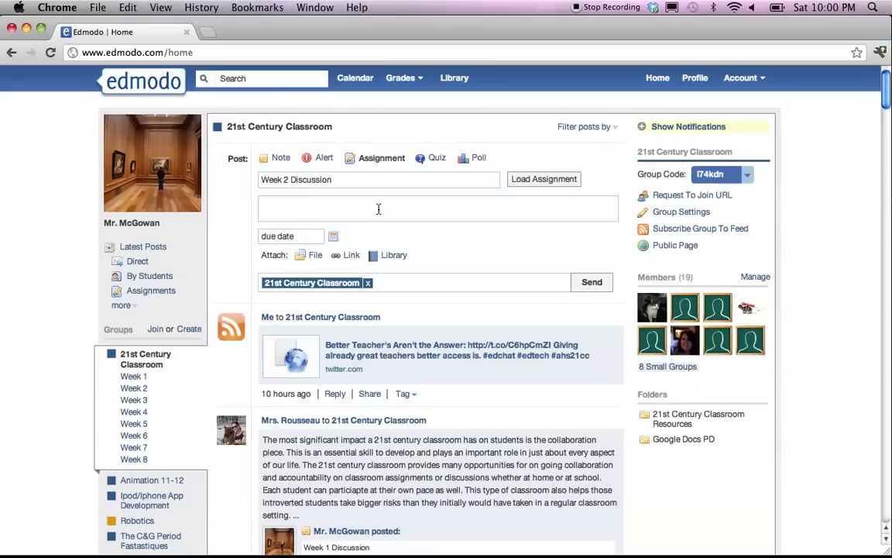
{"action": "type", "text": "What is the most"}
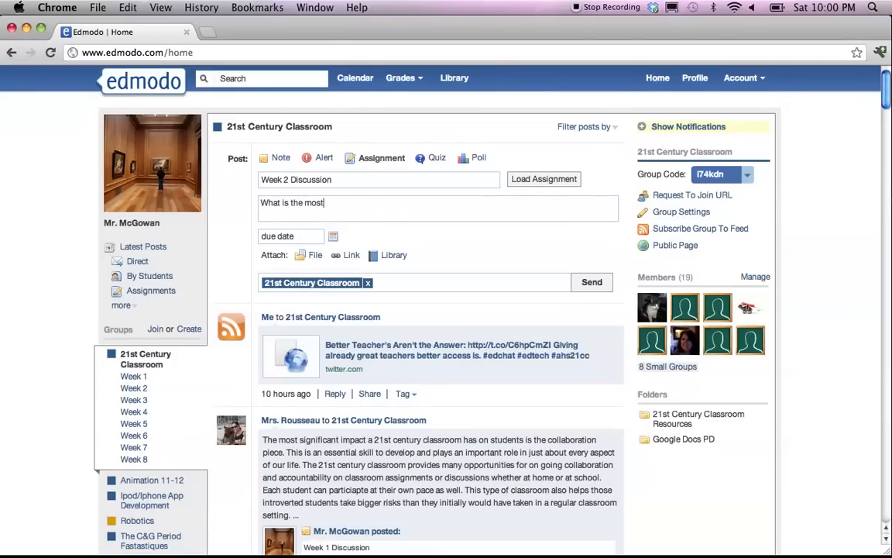
{"action": "type", "text": "significant im"}
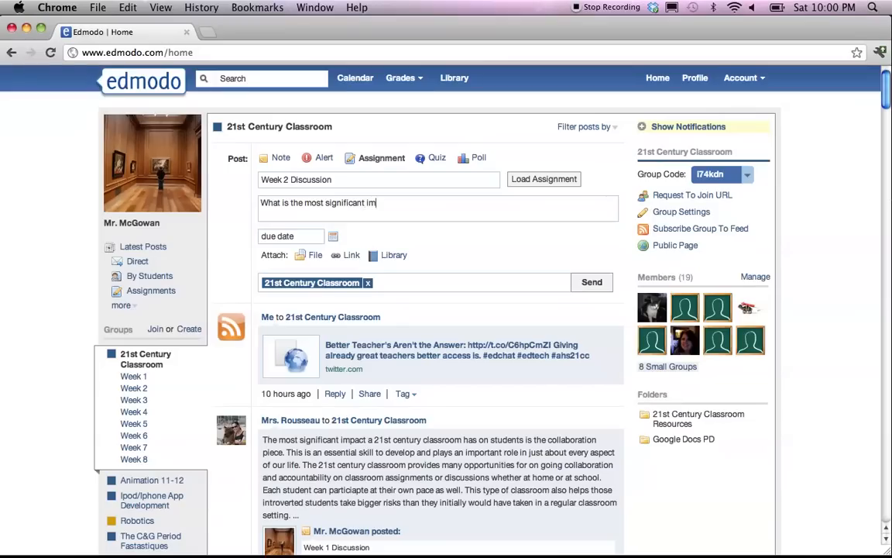
{"action": "type", "text": "pact te"}
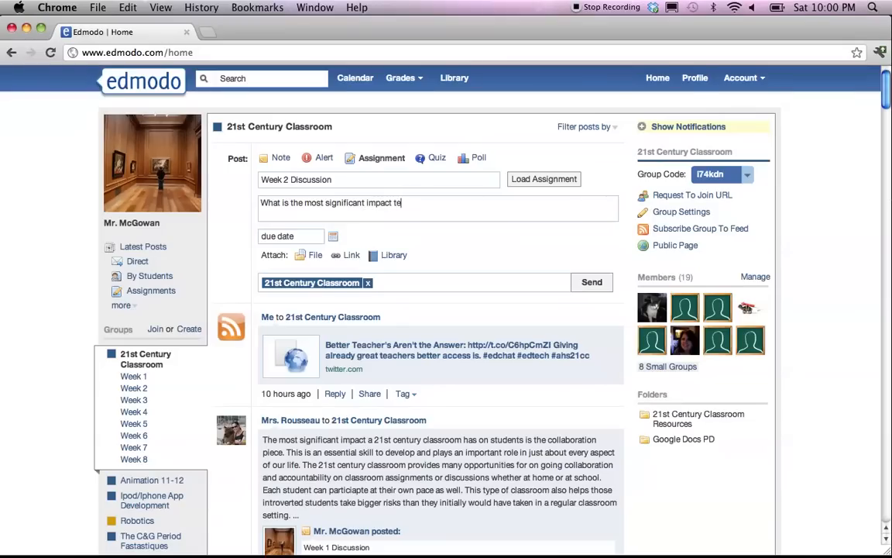
{"action": "type", "text": "chnology"}
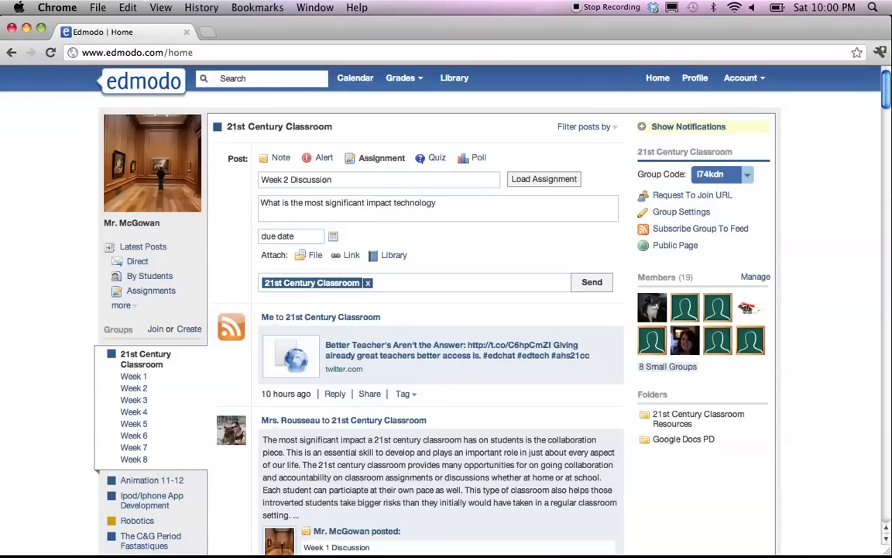
{"action": "type", "text": "has had for you"}
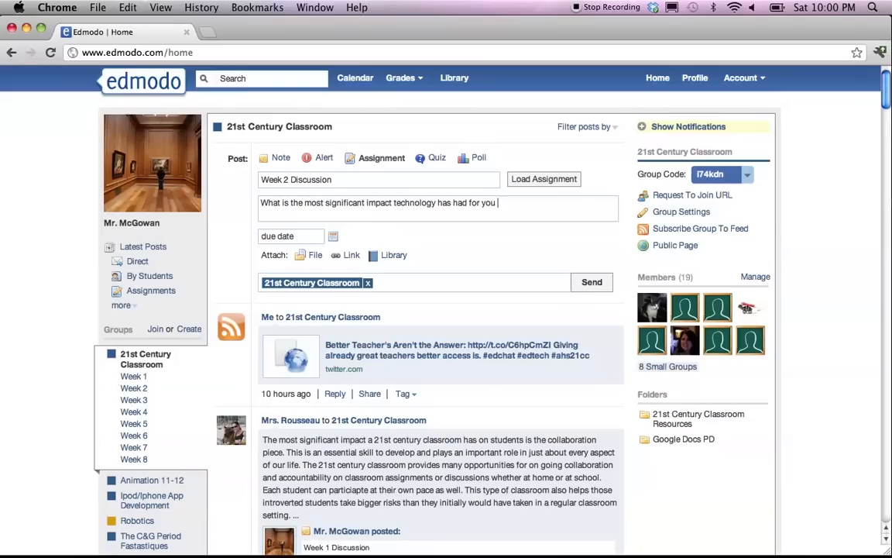
{"action": "type", "text": "in the last year"}
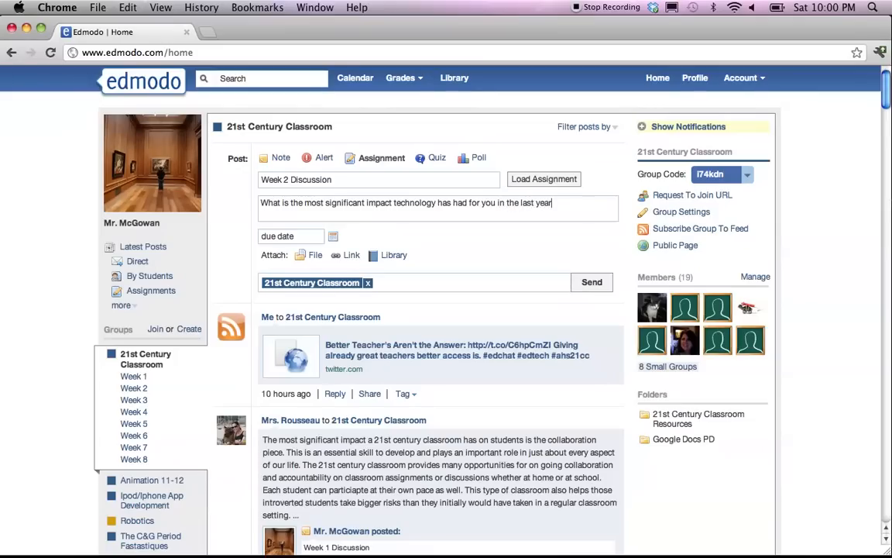
{"action": "type", "text": "?"}
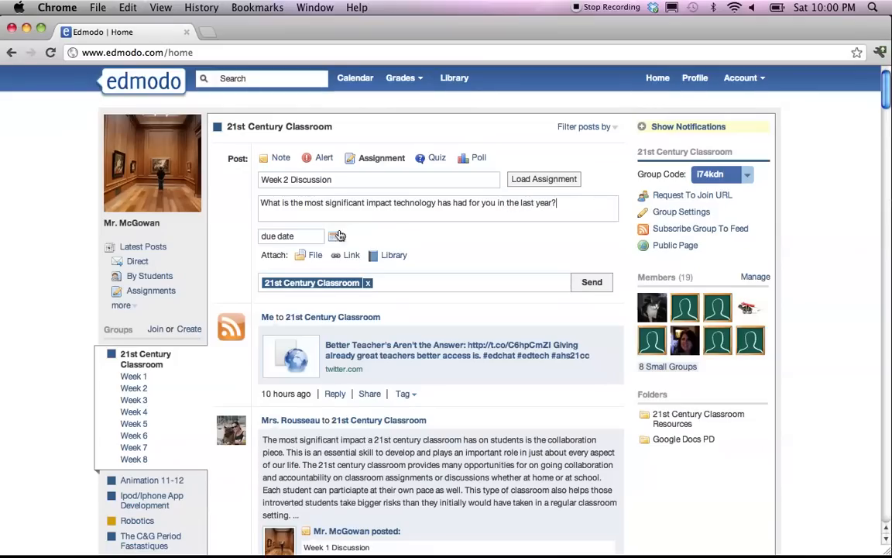
Pick April 5, 2012 from the calendar as the assignment's due date
{"action": "left_click", "coordinate": [291, 235]}
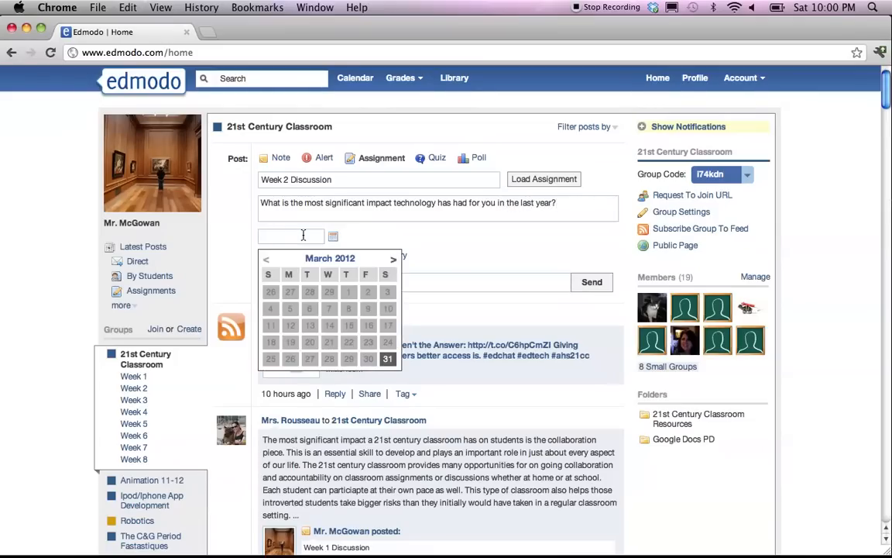
{"action": "left_click", "coordinate": [393, 259]}
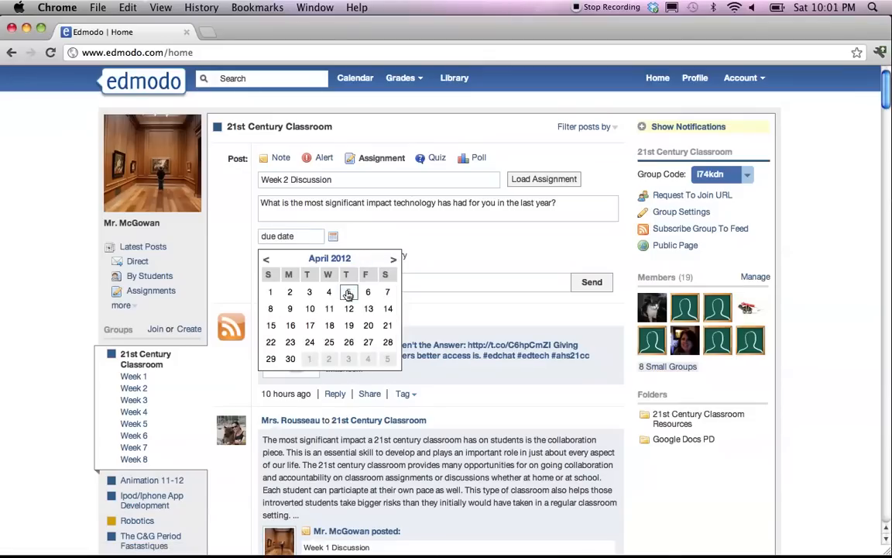
{"action": "left_click", "coordinate": [347, 291]}
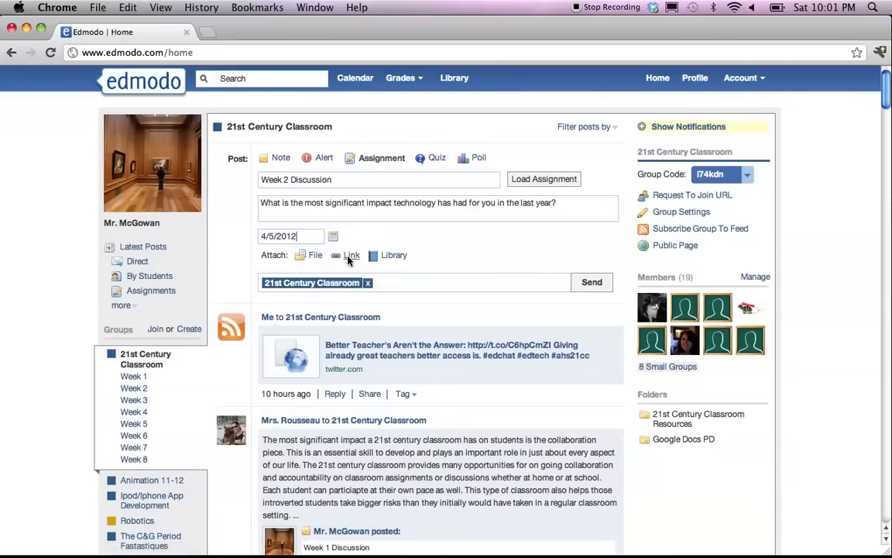
{"action": "mouse_move", "coordinate": [395, 260]}
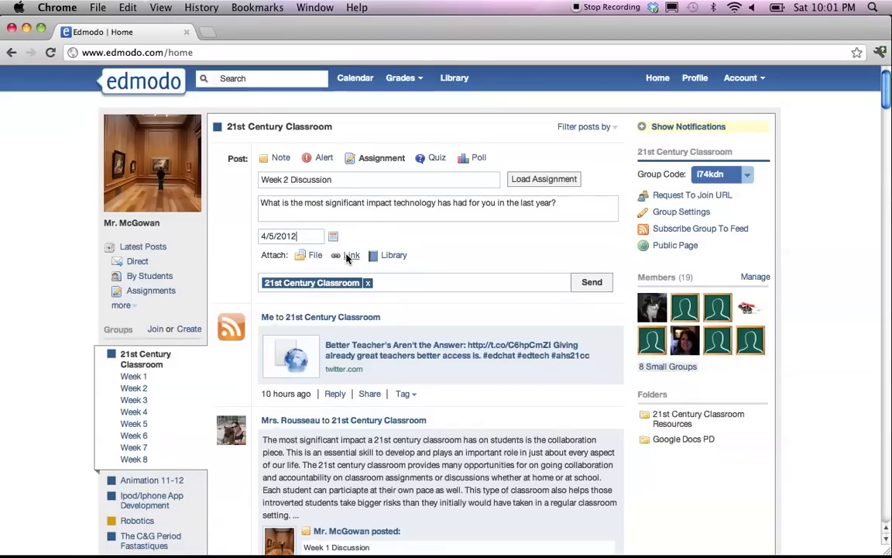
{"action": "mouse_move", "coordinate": [530, 230]}
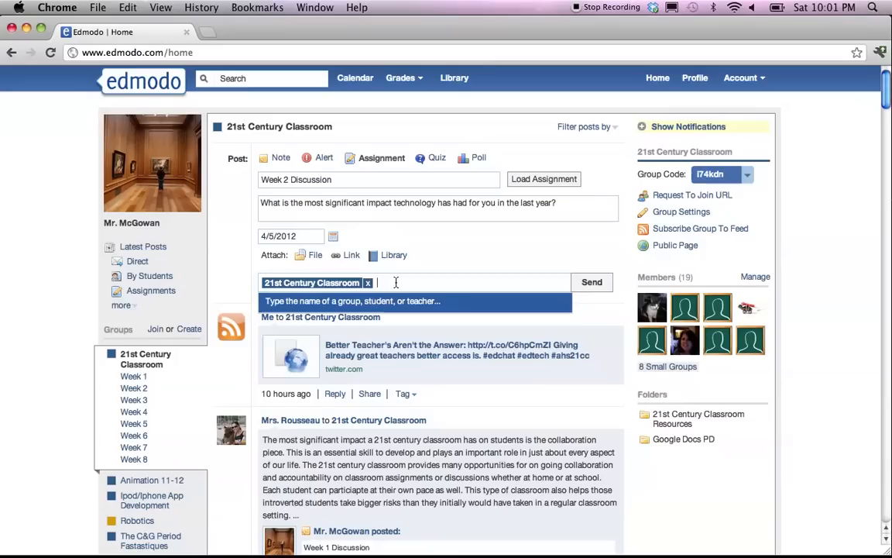
Set Send to the Week 2 (21st Century Classroom) group in place of the whole class
{"action": "type", "text": "Week 2"}
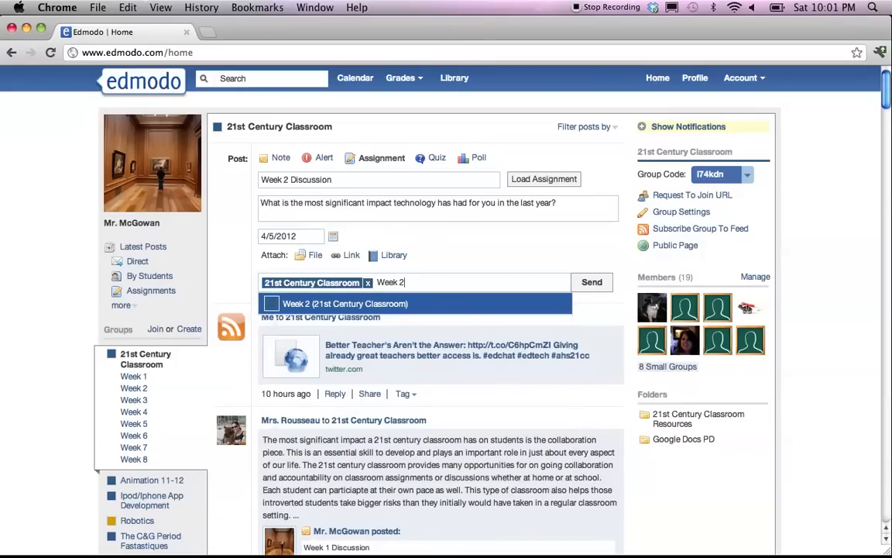
{"action": "left_click", "coordinate": [344, 302]}
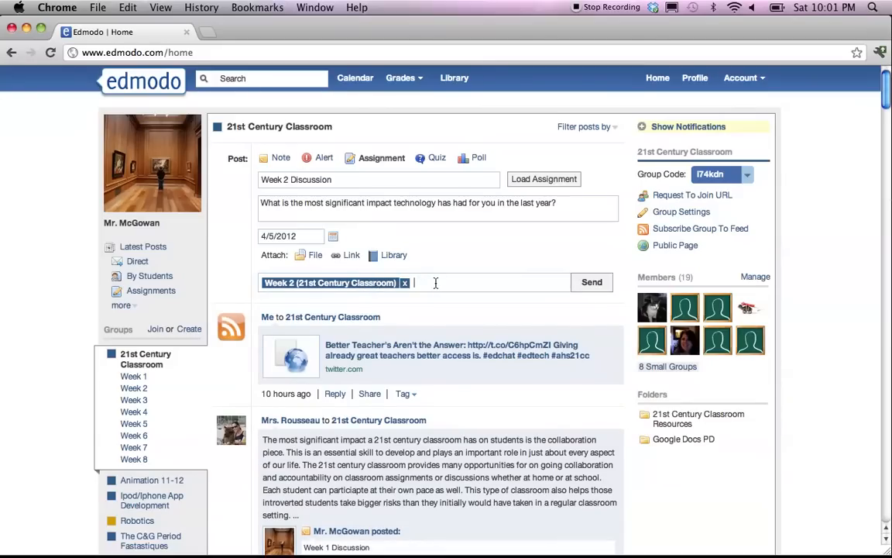
{"action": "mouse_move", "coordinate": [437, 281]}
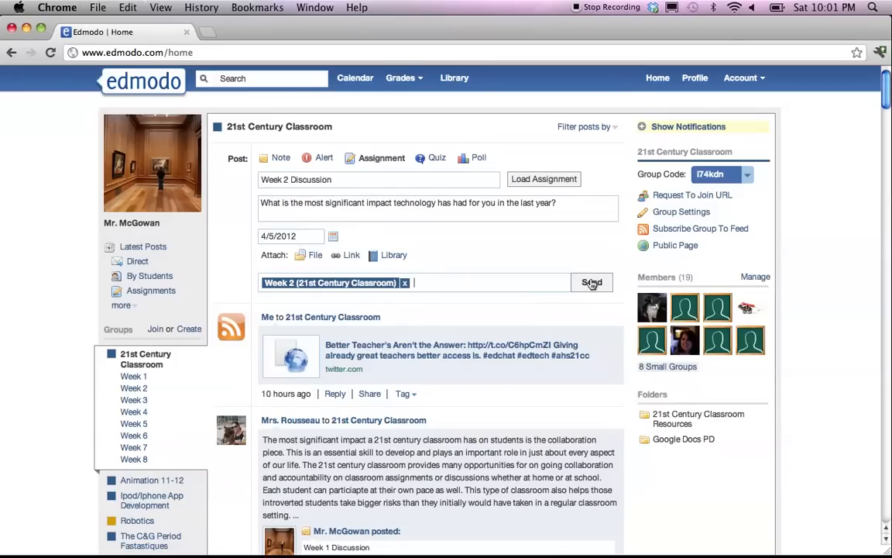
Send the Week 2 Discussion assignment, leaving the form blank again
{"action": "left_click", "coordinate": [592, 281]}
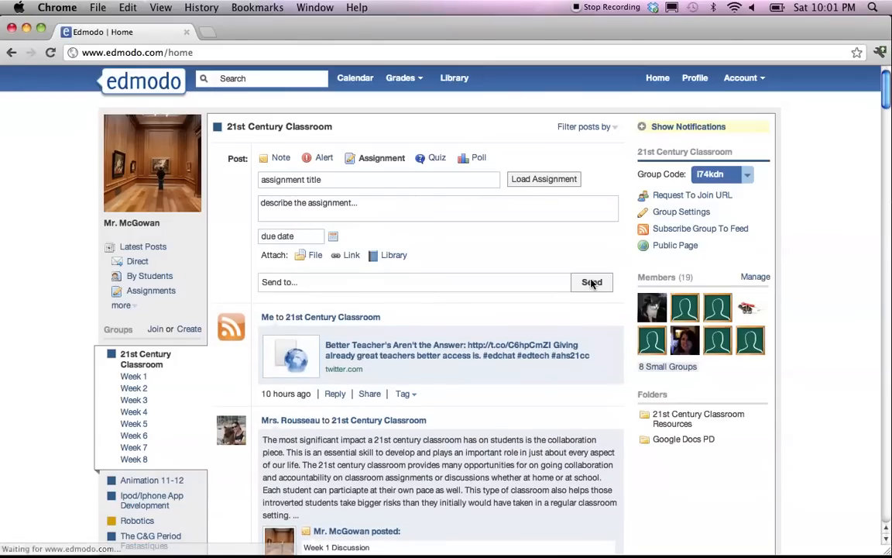
{"action": "mouse_move", "coordinate": [525, 253]}
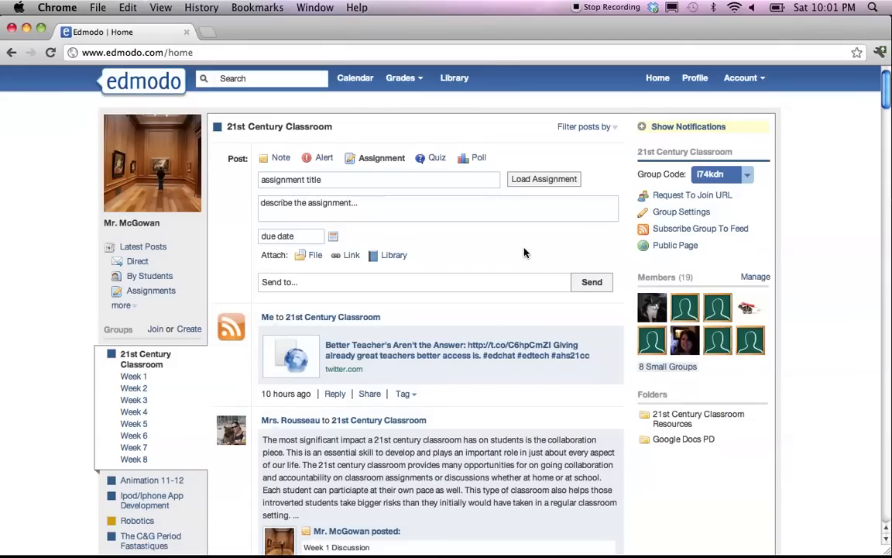
{"action": "mouse_move", "coordinate": [521, 180]}
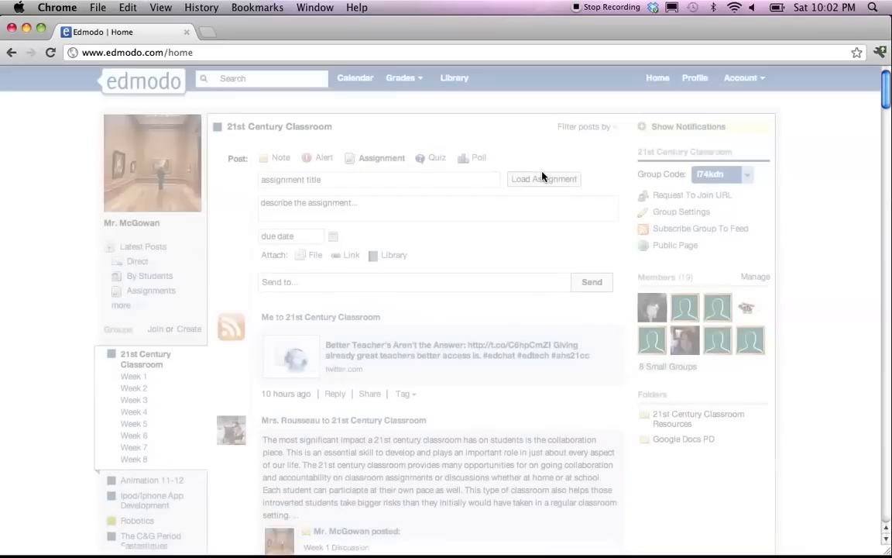
{"action": "left_click", "coordinate": [544, 180]}
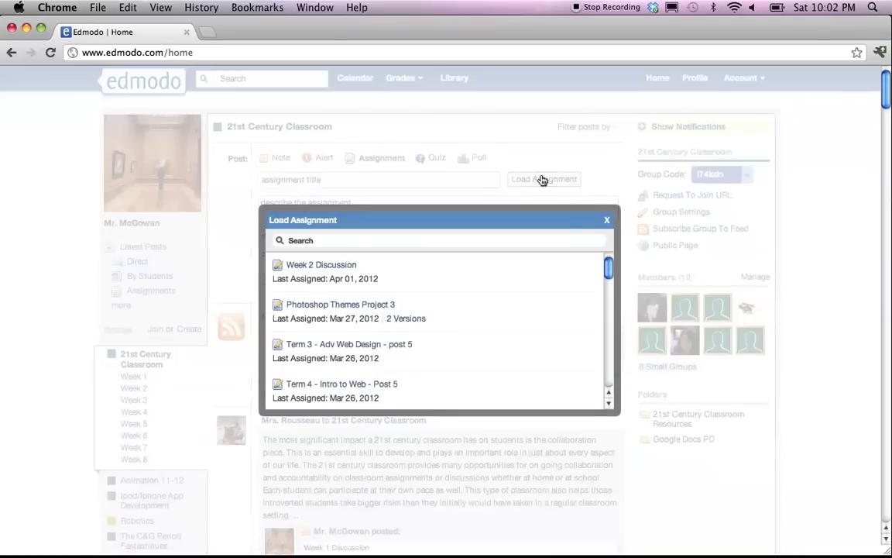
{"action": "left_click", "coordinate": [607, 220]}
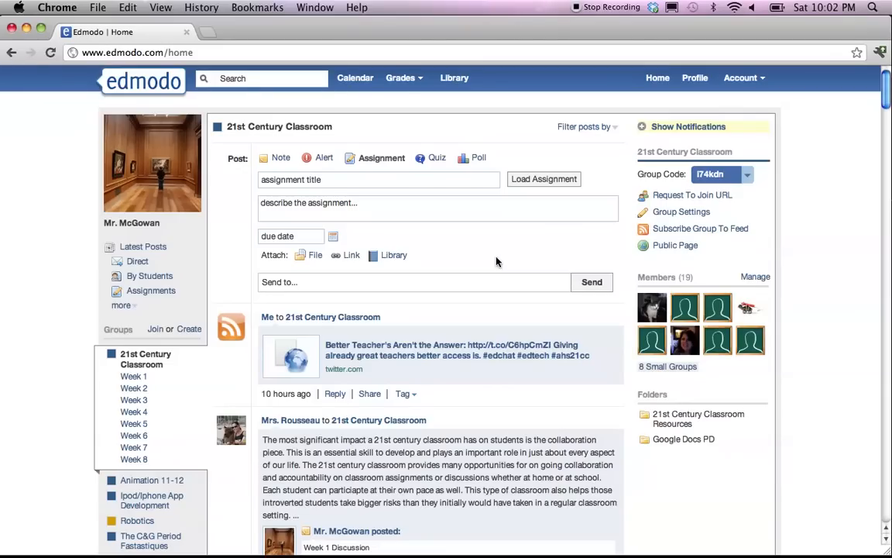
{"action": "mouse_move", "coordinate": [573, 31]}
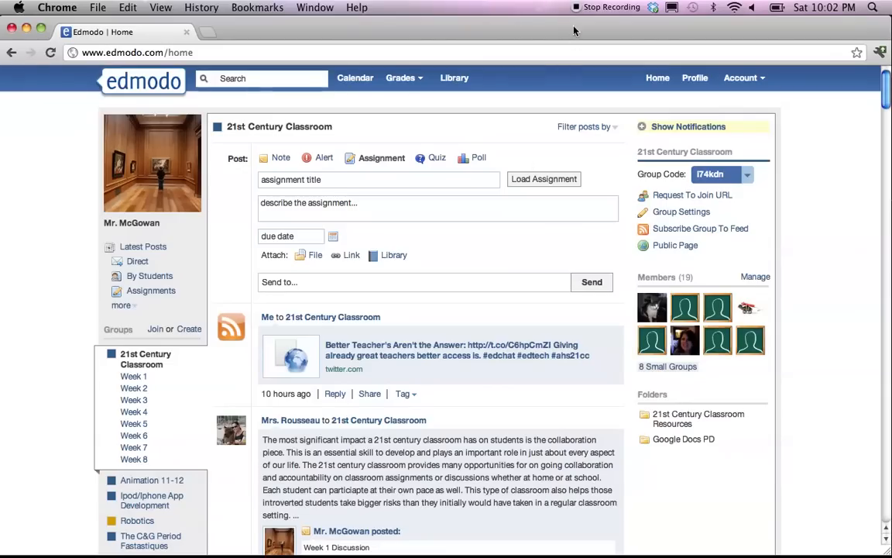